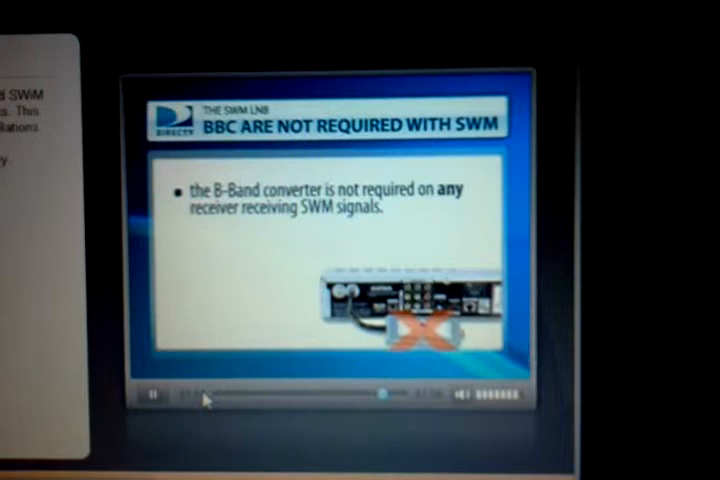
left_click(152, 394)
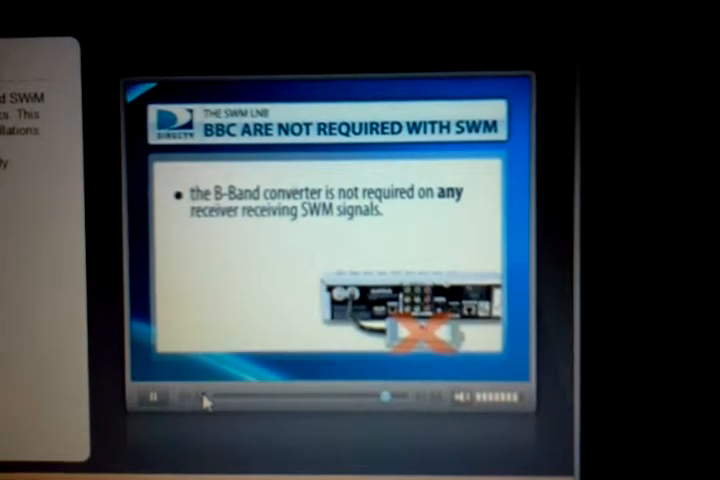